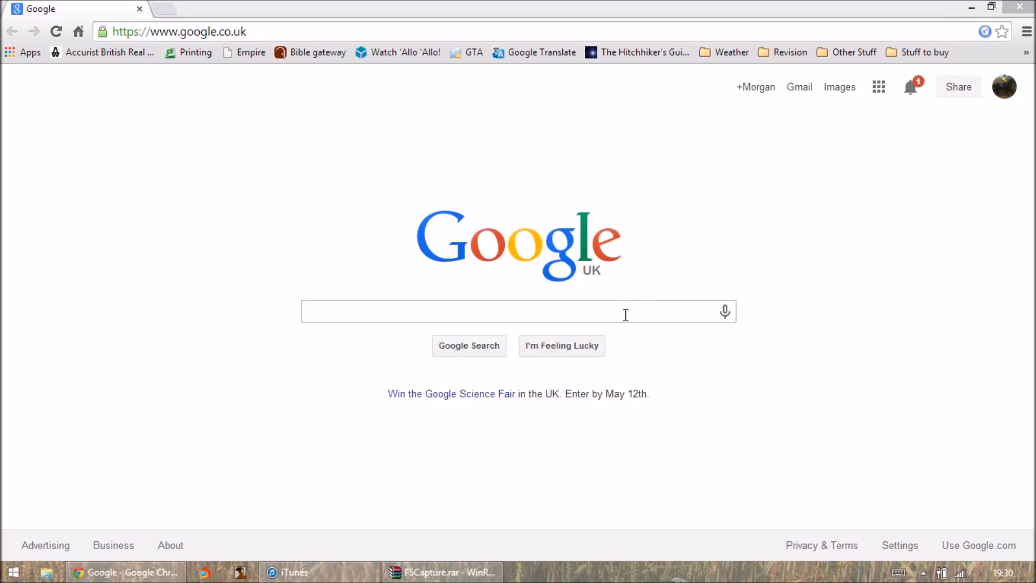
mouse_move(675, 377)
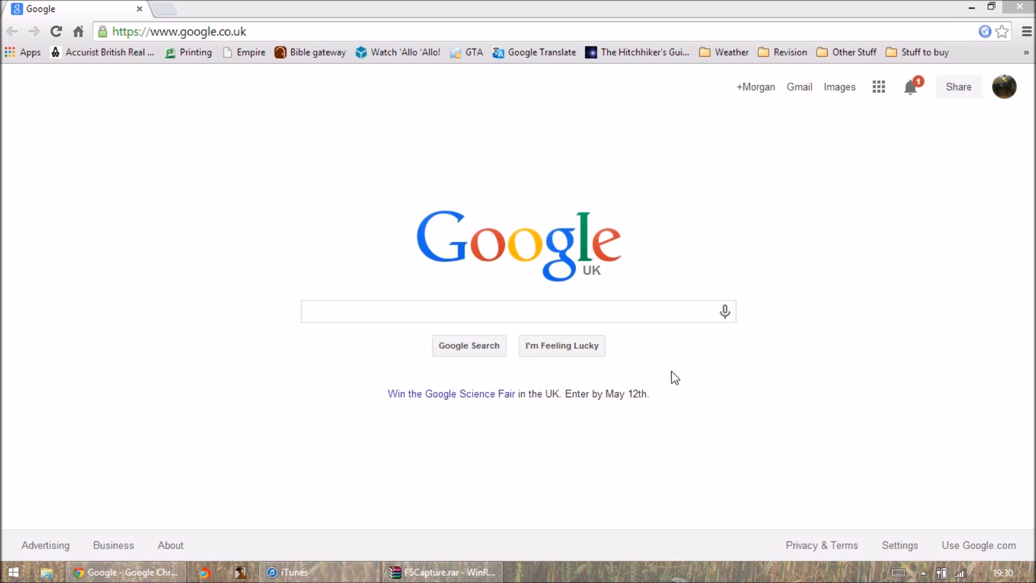
Open a Chrome incognito window, then minimise Chrome and launch the Incognito Gone shortcut.
left_click(179, 31)
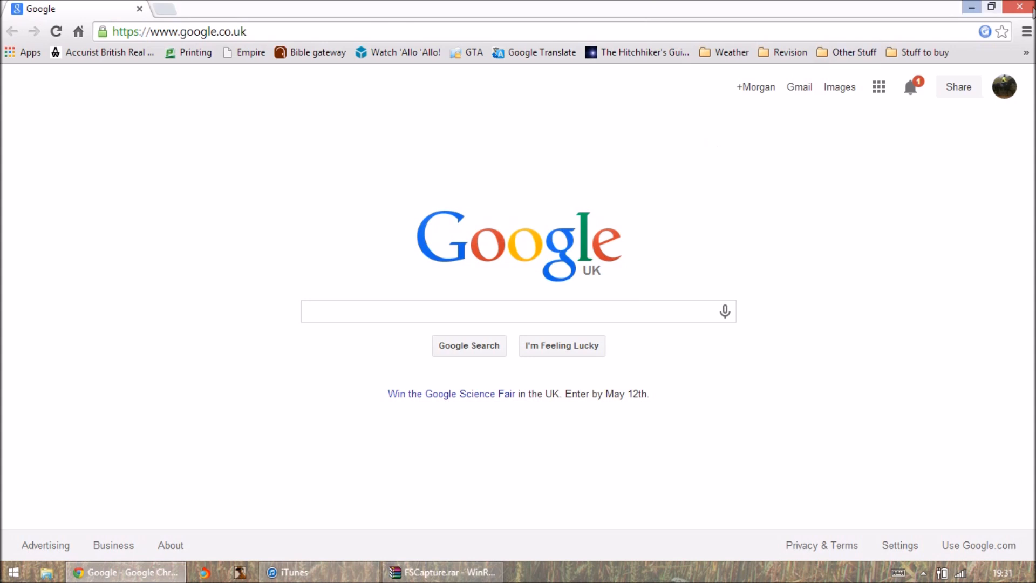
left_click(1024, 31)
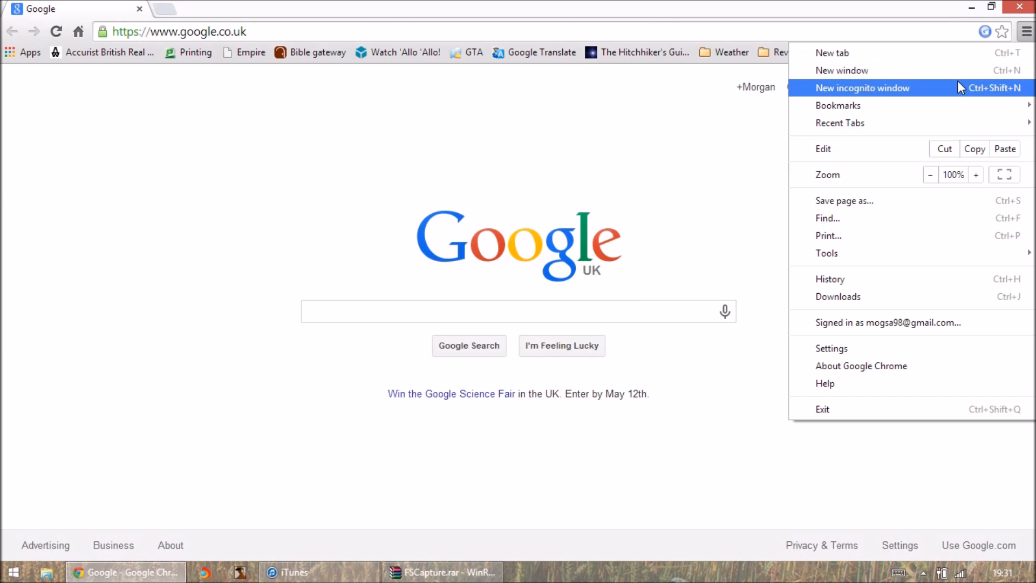
left_click(862, 87)
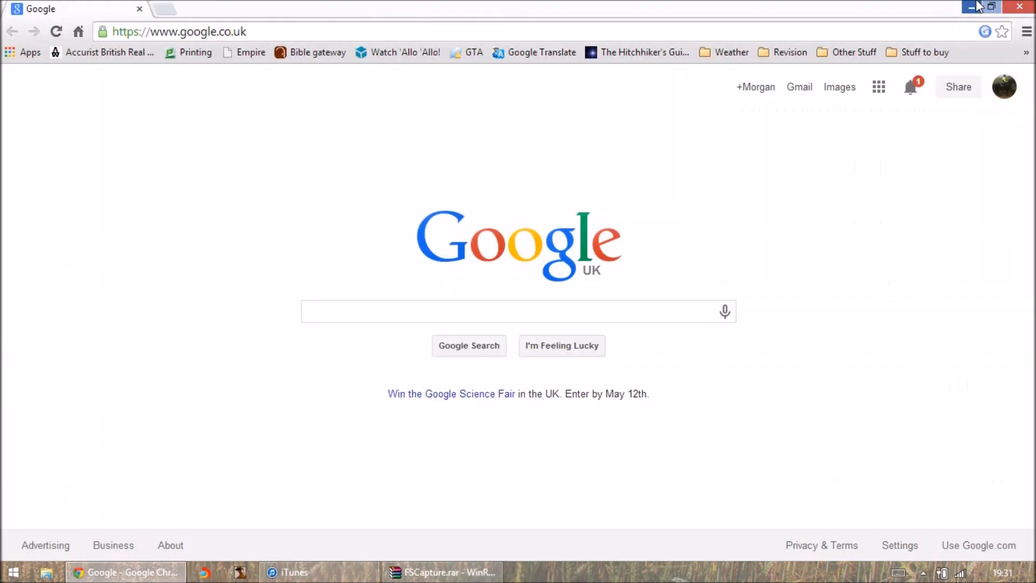
left_click(970, 7)
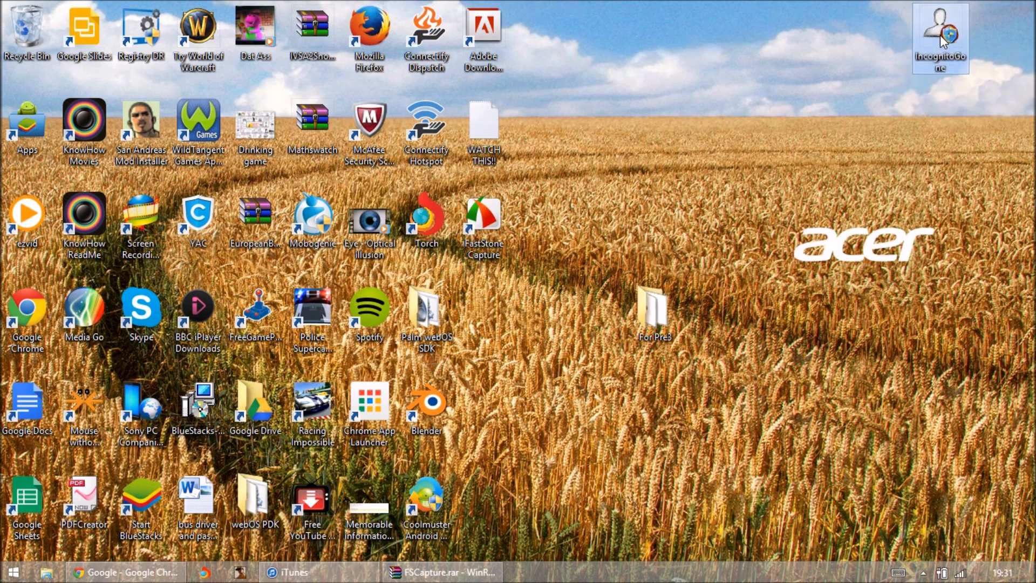
double_click(939, 33)
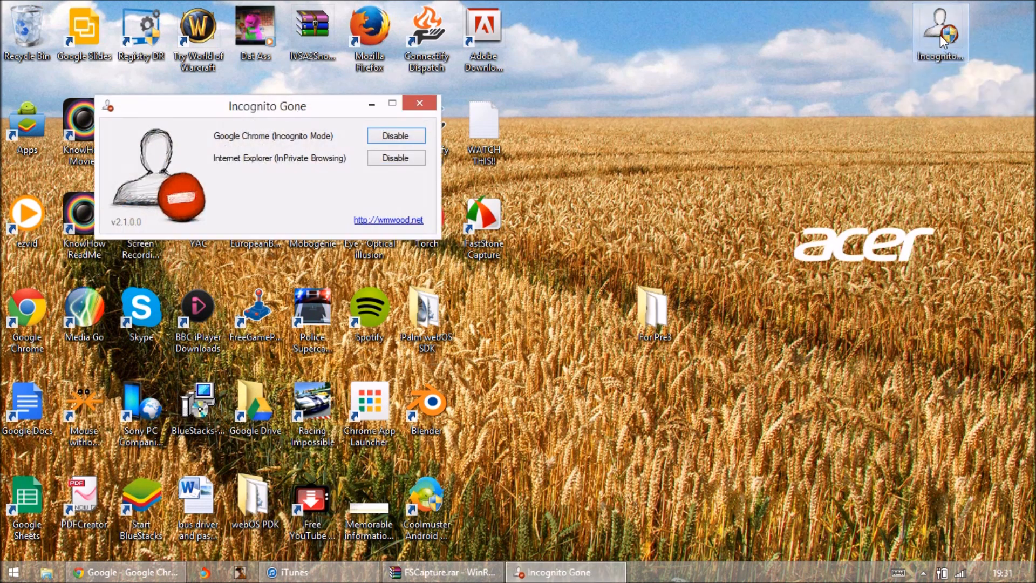
mouse_move(921, 43)
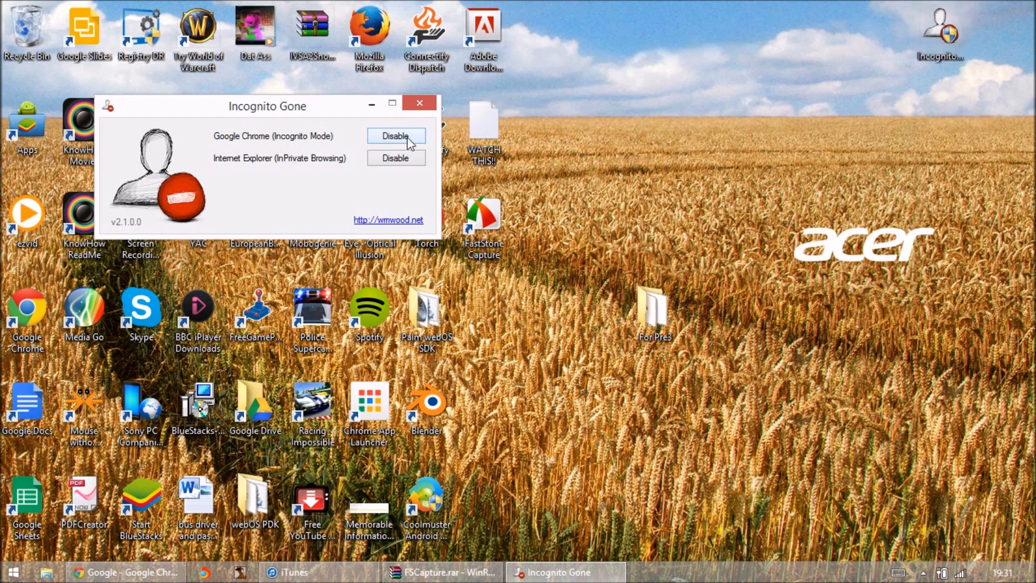
Disable Google Chrome's incognito mode, confirm and acknowledge the success message, then close the utility.
left_click(395, 135)
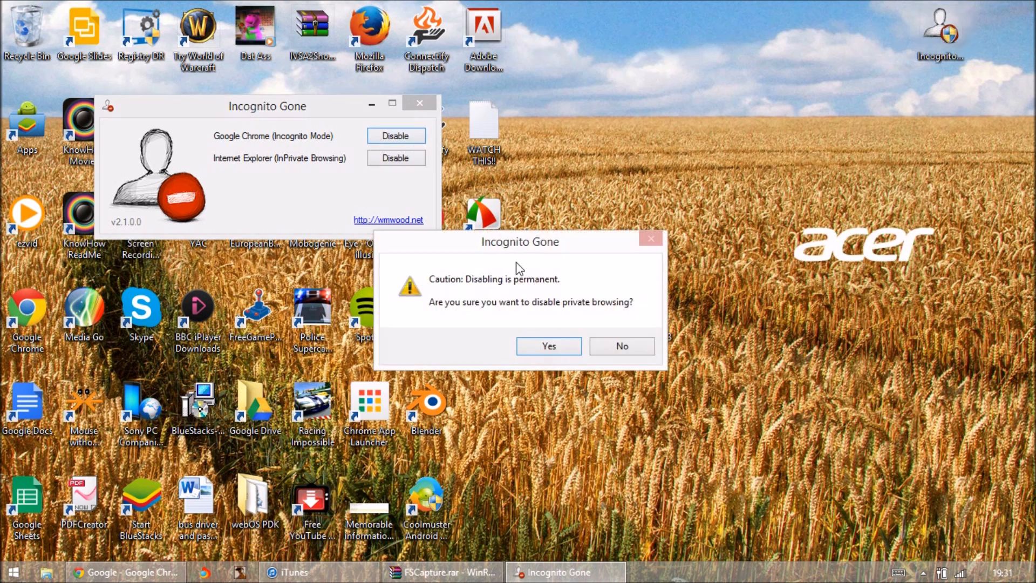
mouse_move(530, 329)
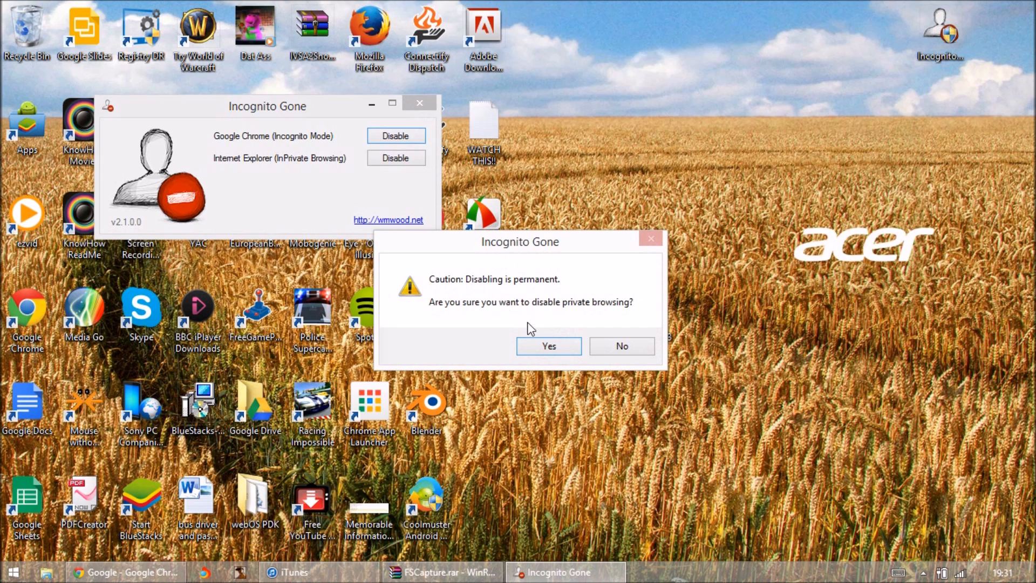
mouse_move(548, 346)
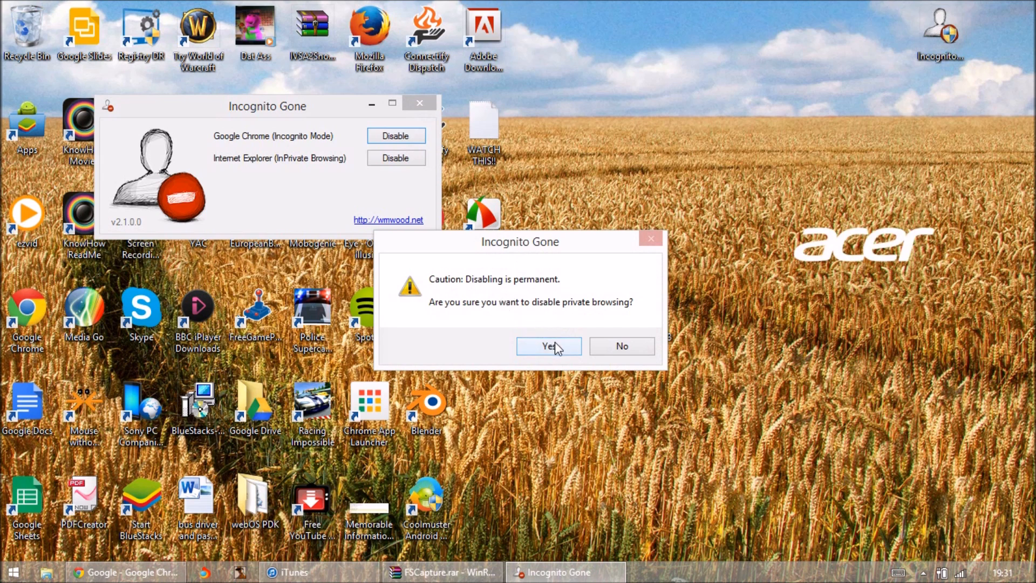
left_click(547, 345)
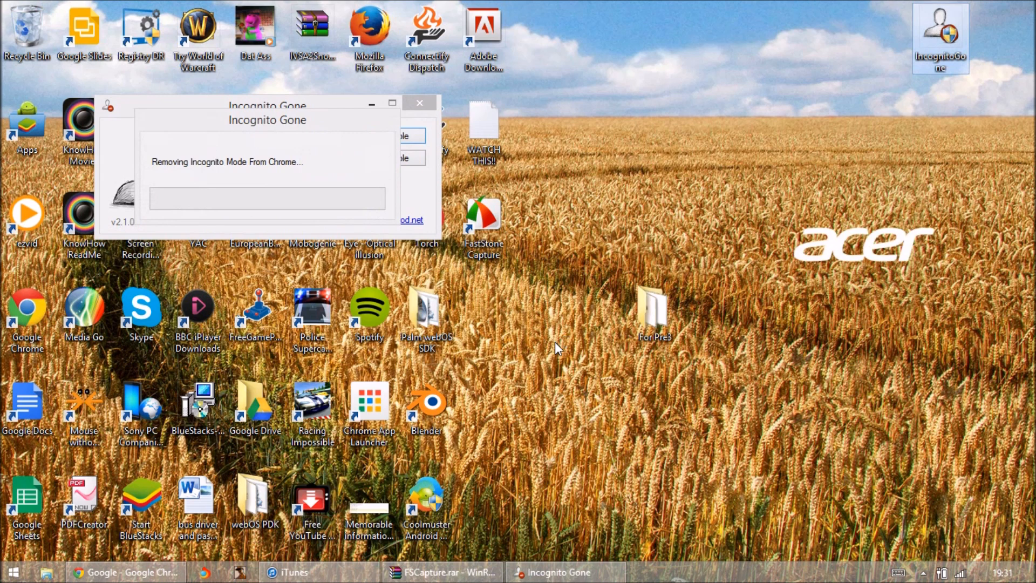
mouse_move(236, 134)
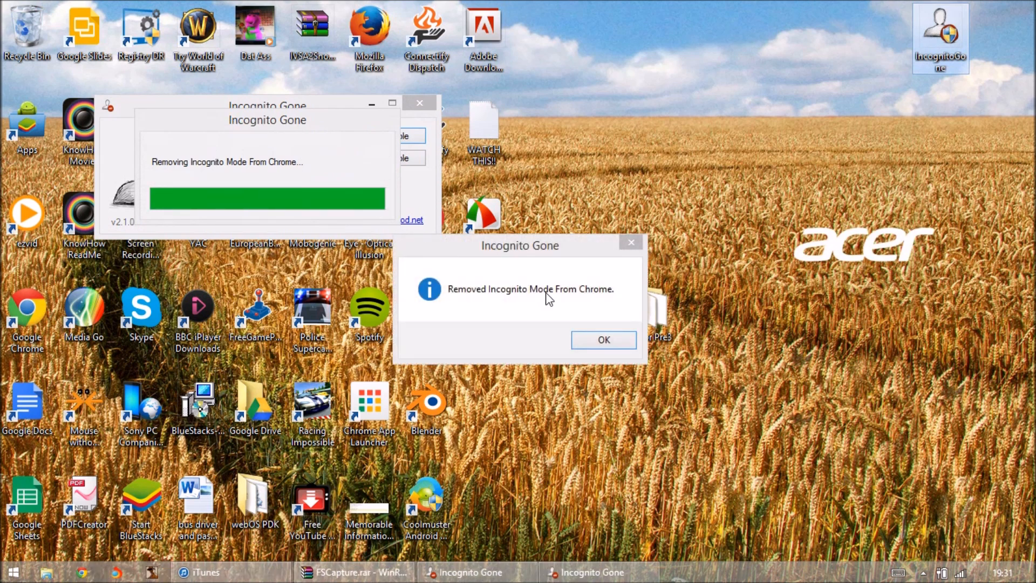
left_click(602, 339)
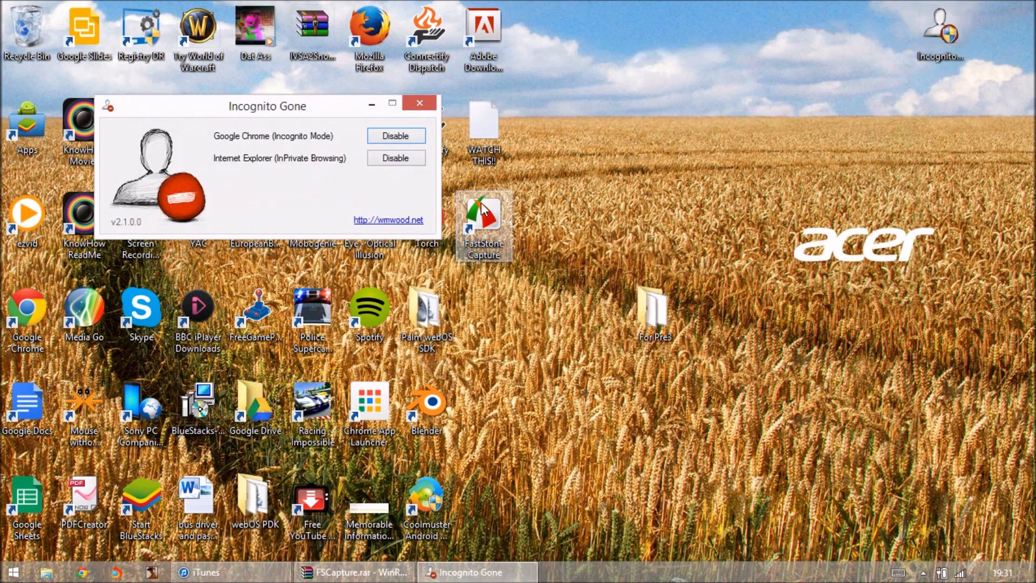
mouse_move(419, 103)
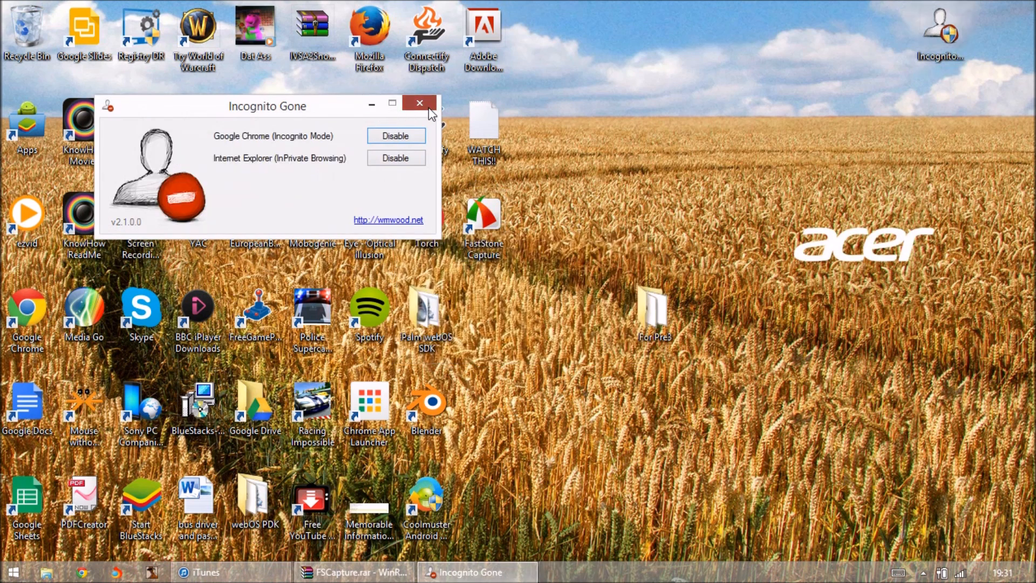
left_click(419, 103)
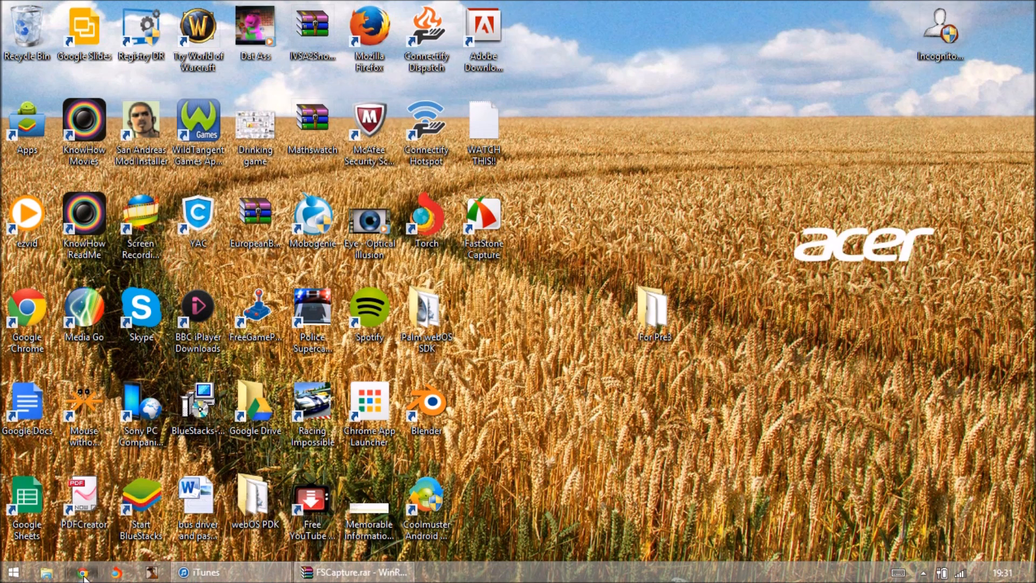
Restore Chrome to check its menu, then run regedit as administrator from Start.
left_click(82, 572)
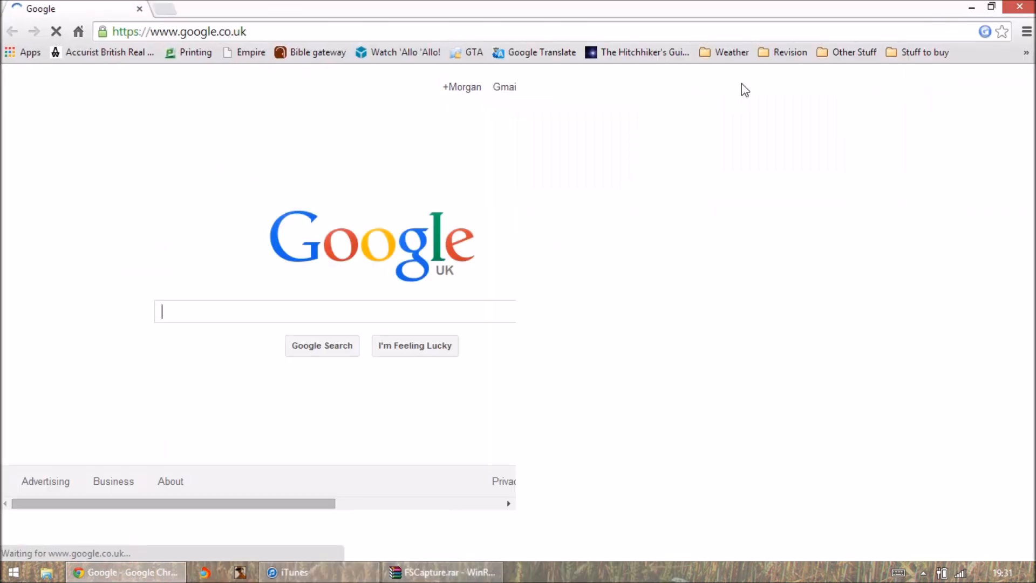
left_click(1025, 31)
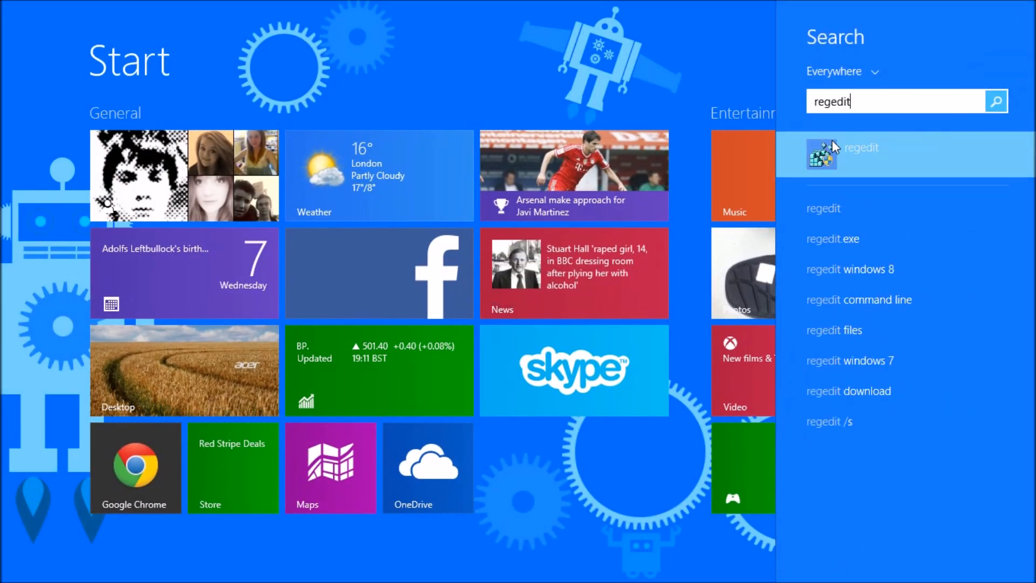
right_click(861, 154)
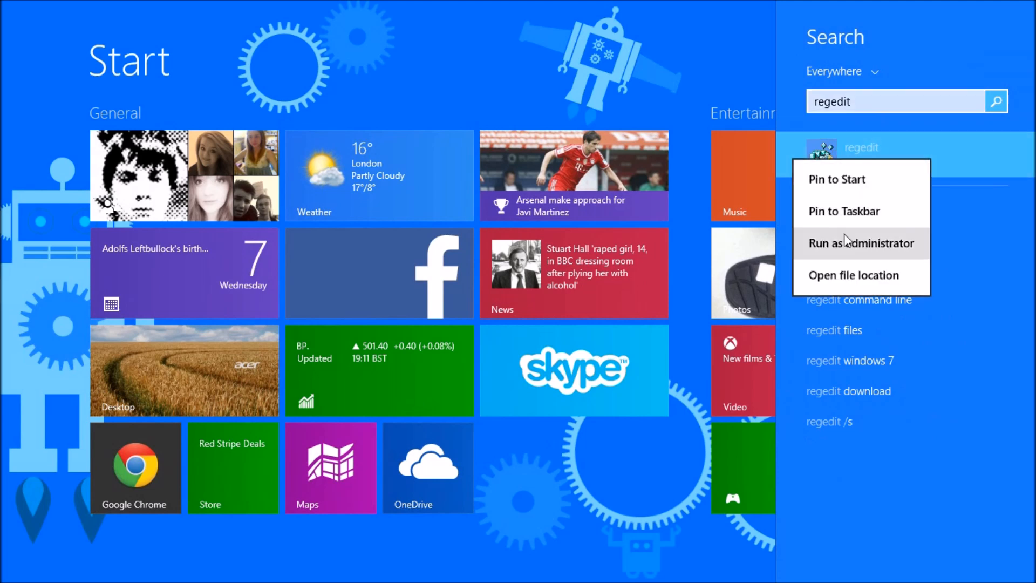
left_click(862, 243)
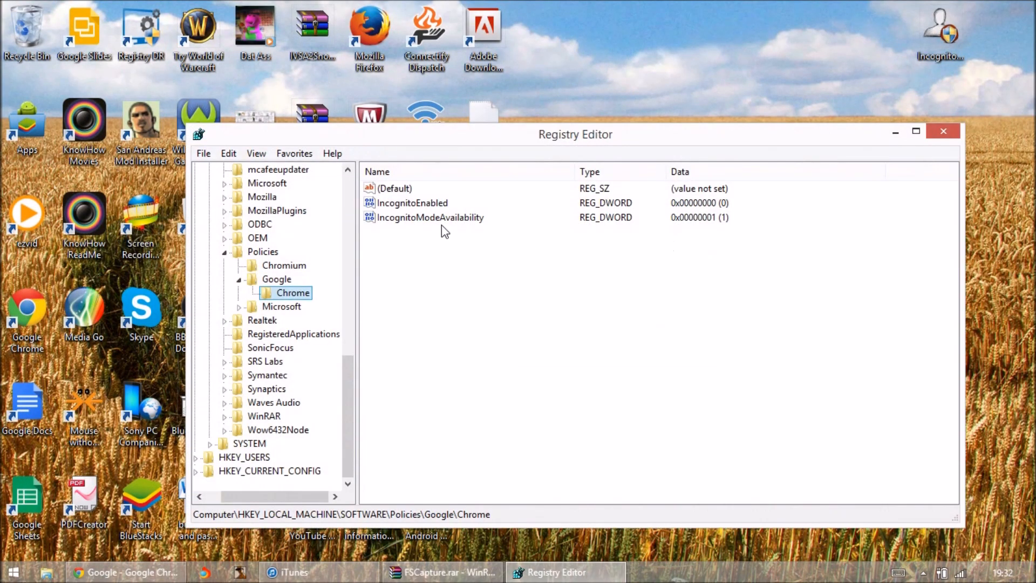
mouse_move(477, 240)
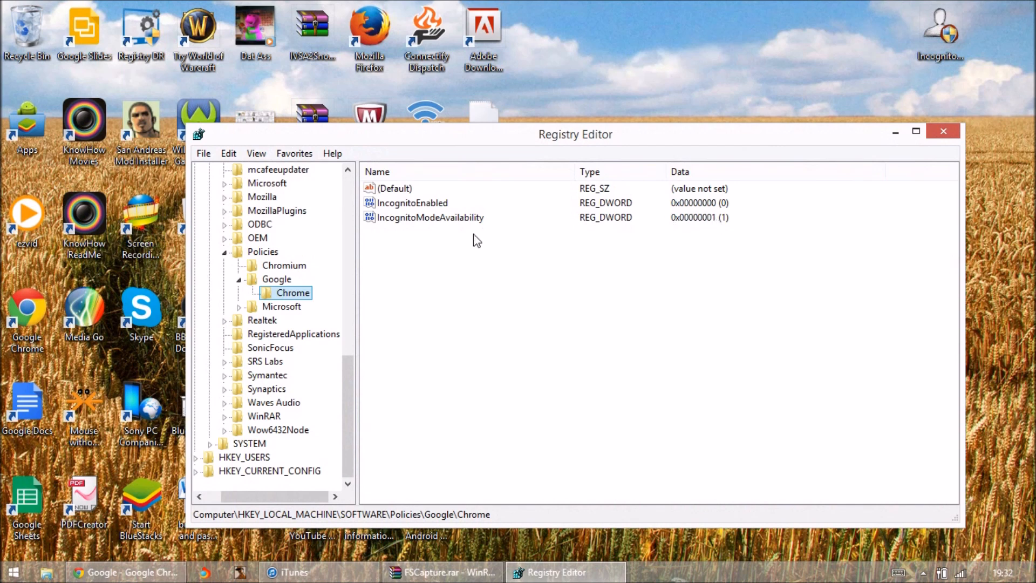
Check IncognitoModeAvailability under the Chromium and Google Chrome policy keys, then collapse back to SOFTWARE.
left_click(284, 265)
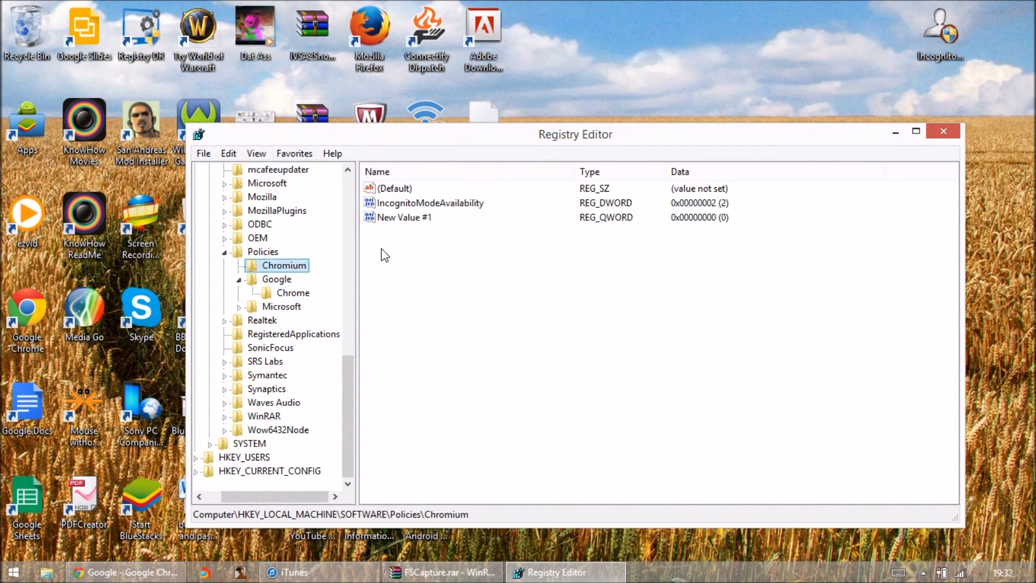
mouse_move(583, 212)
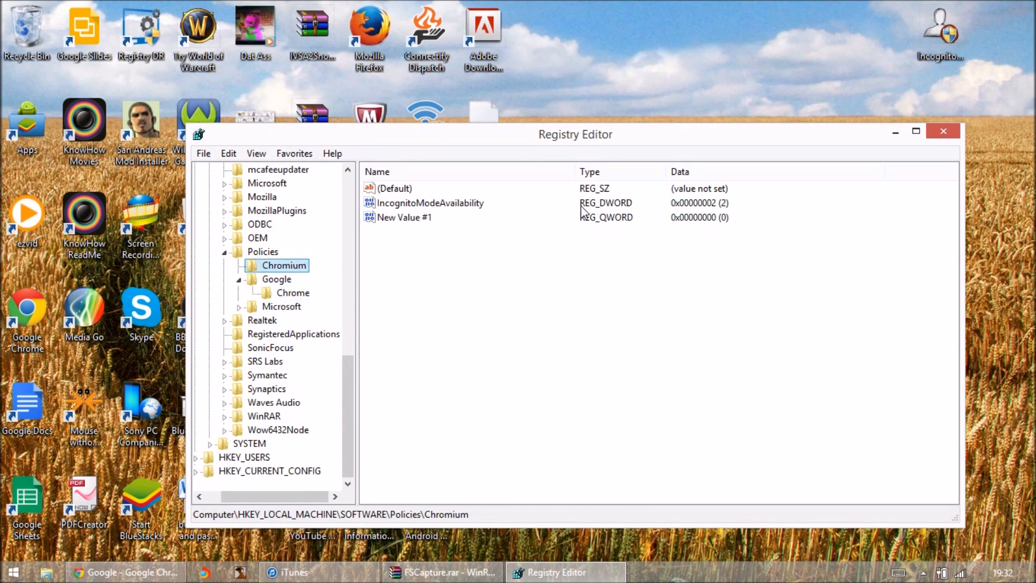
left_click(430, 203)
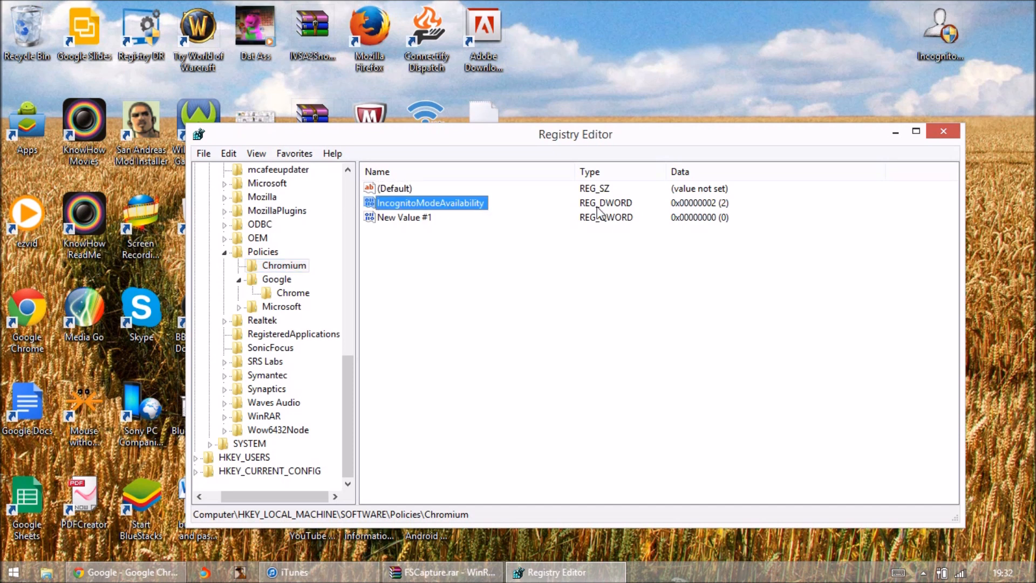
left_click(292, 292)
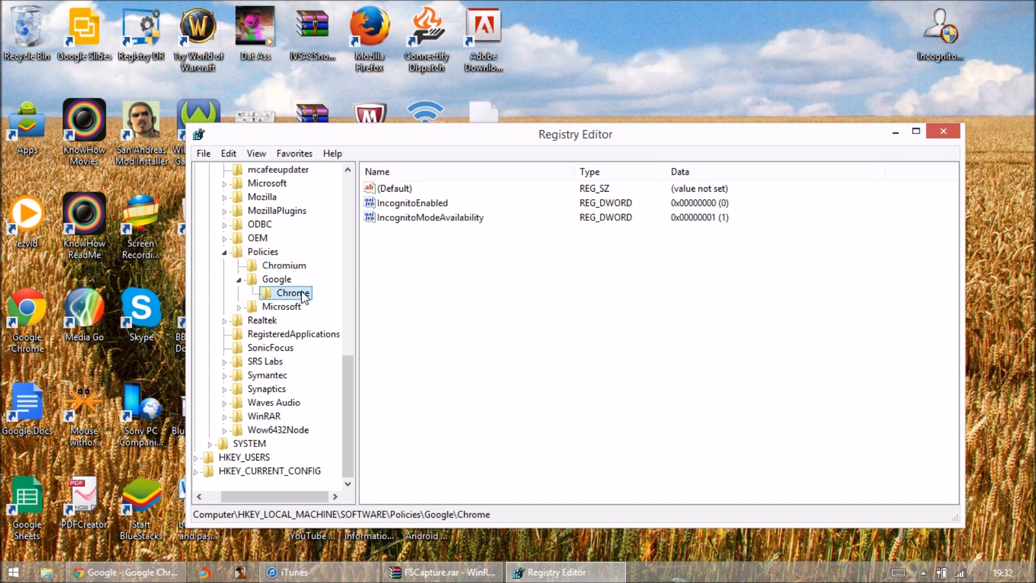
left_click(239, 306)
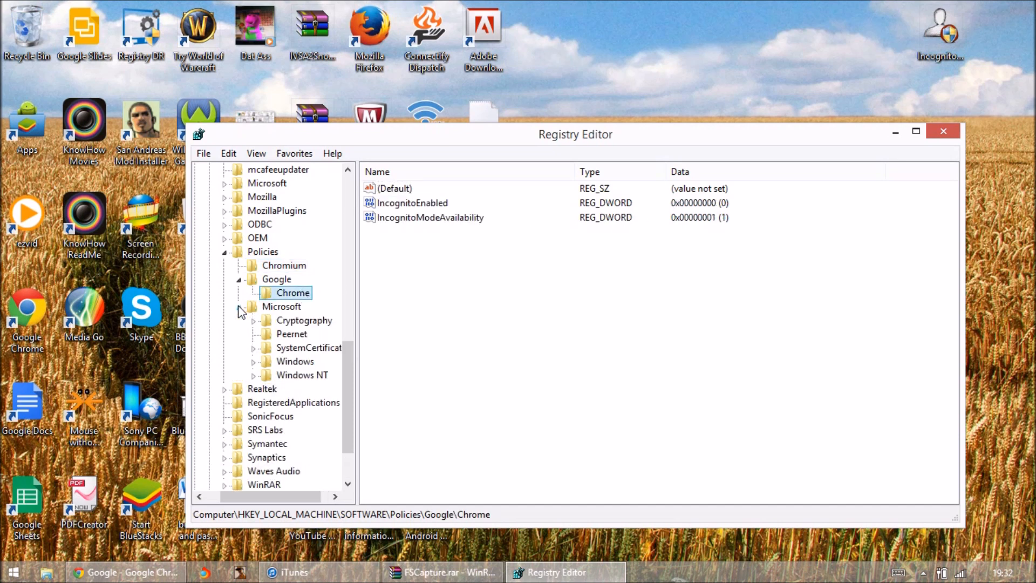
left_click(263, 306)
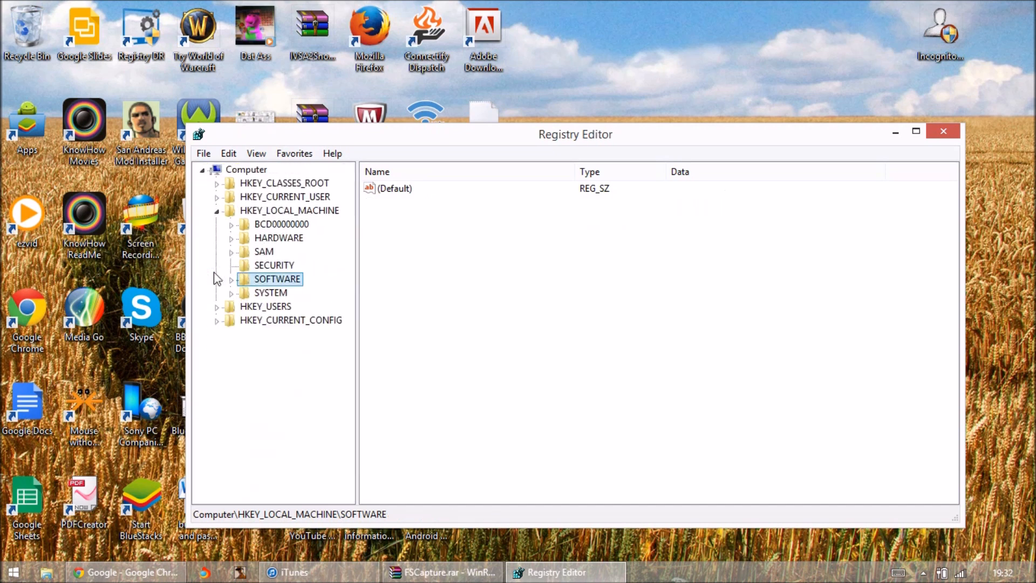
mouse_move(915, 127)
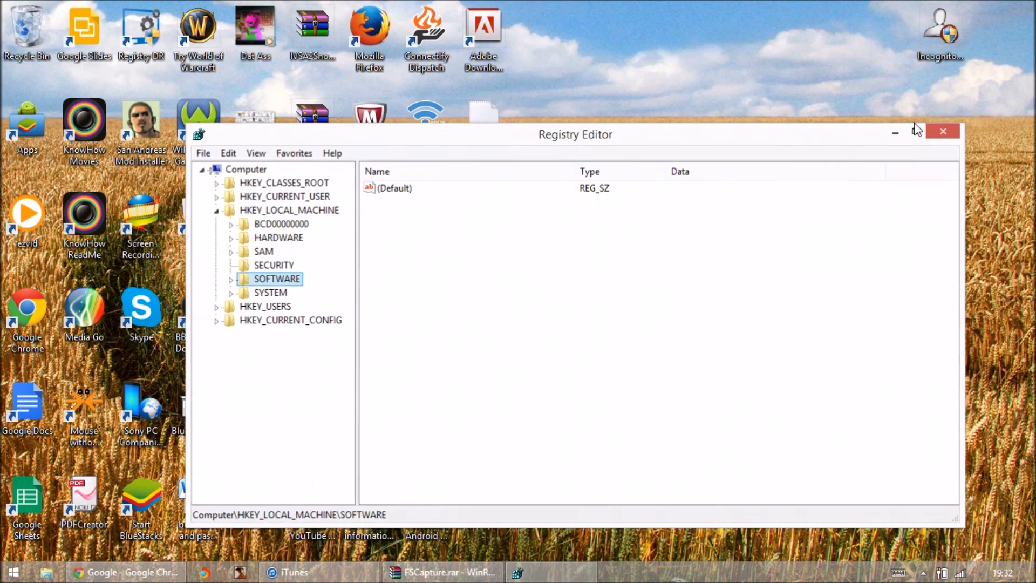
Close the Registry Editor window to return to the desktop.
left_click(942, 130)
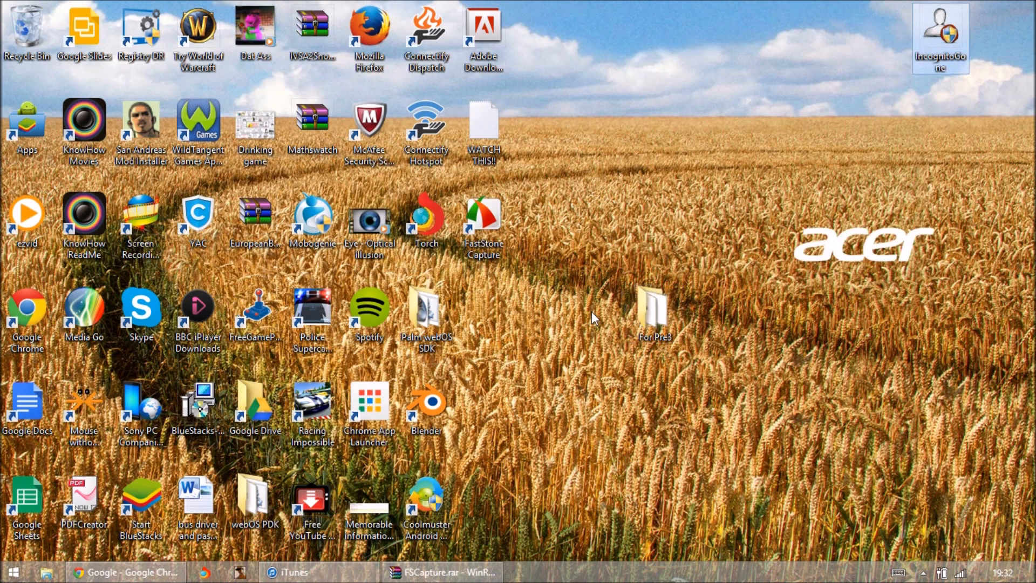
mouse_move(582, 377)
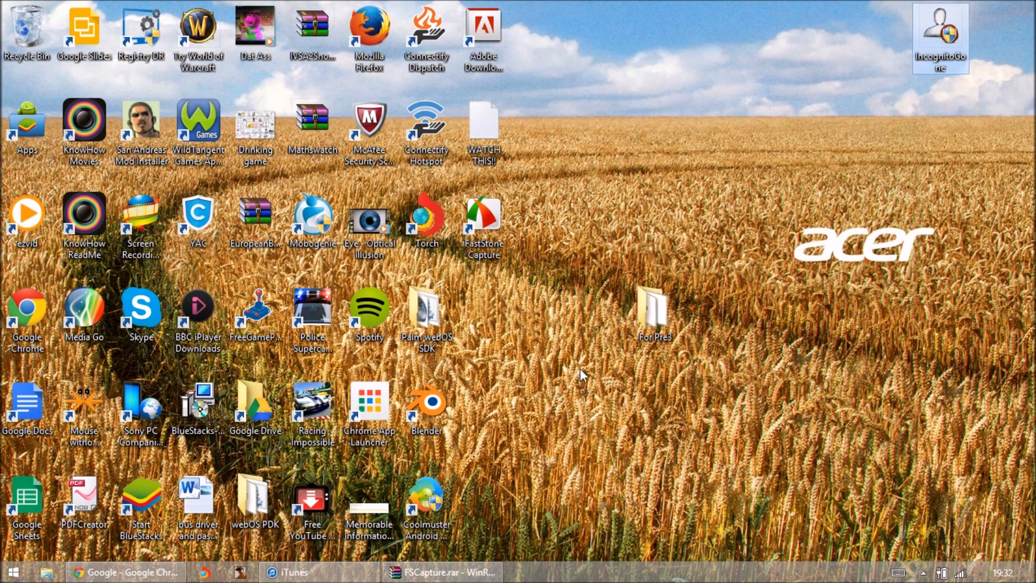
mouse_move(591, 271)
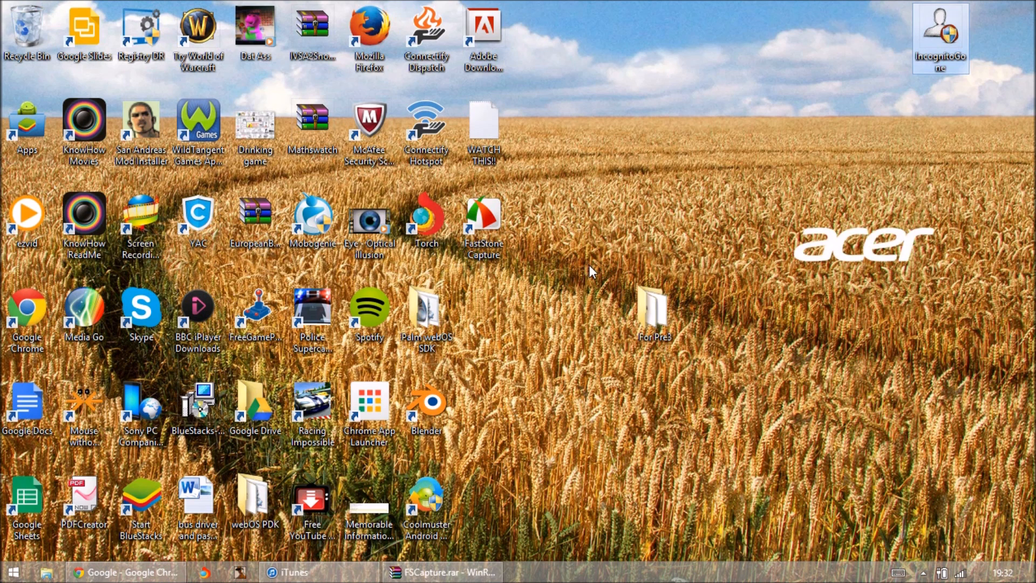